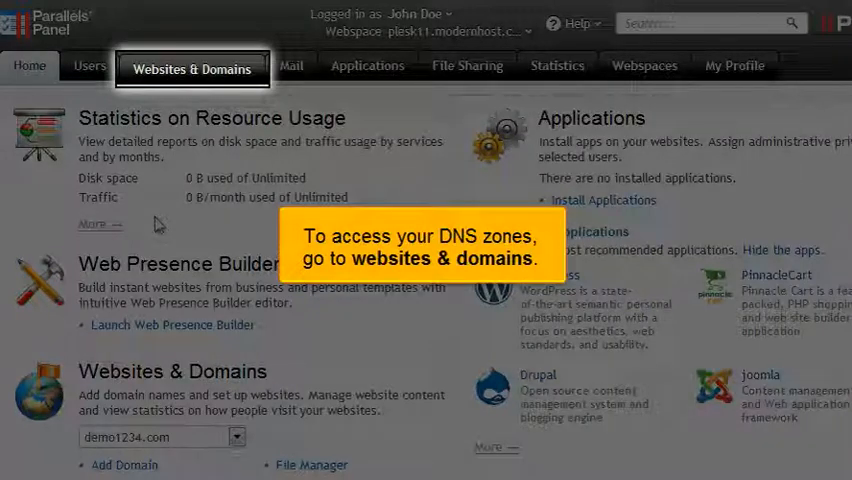
# Go to Websites & Domains and bring up the DNS Settings list of domains with zone status
pyautogui.click(192, 64)
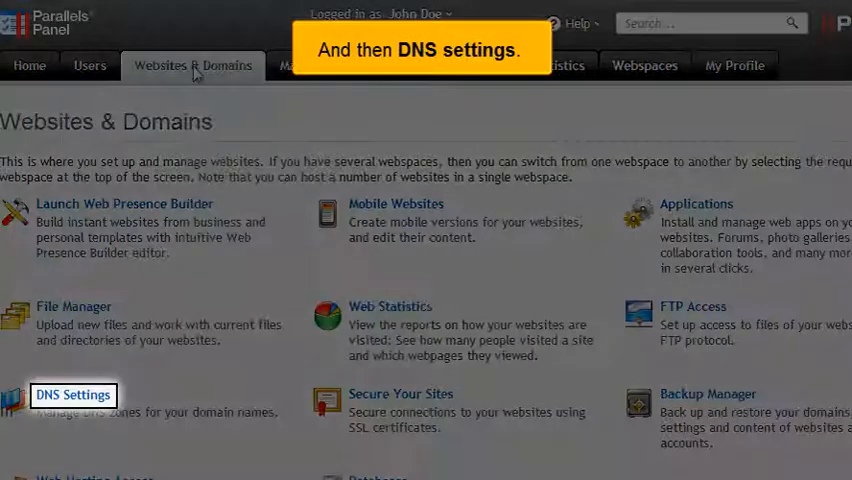
pyautogui.click(72, 394)
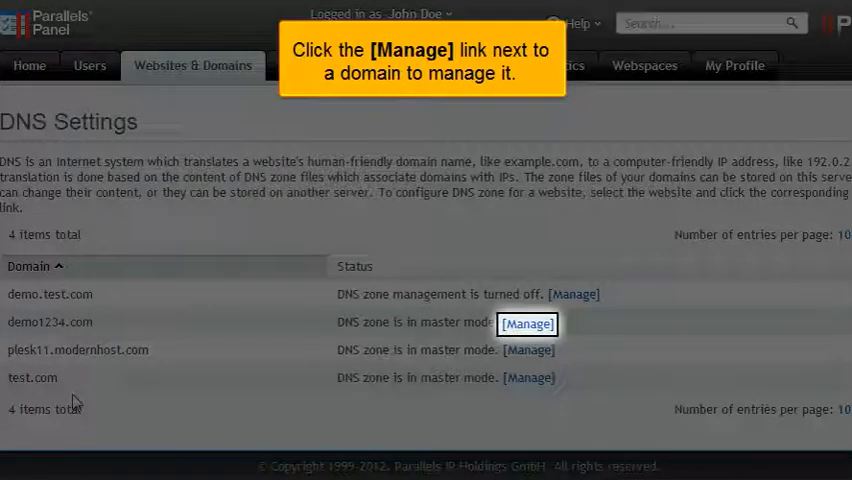
# Manage the DNS zone of demo1234.com to see its 12 resource records
pyautogui.click(528, 324)
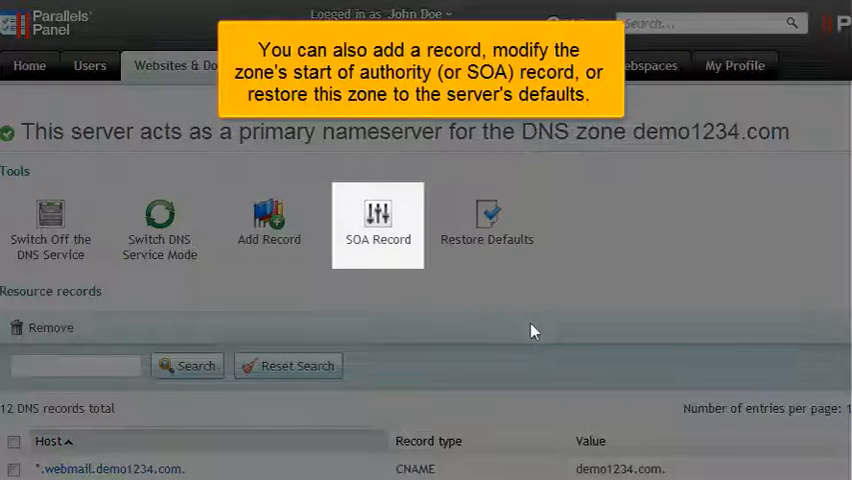
pyautogui.moveTo(488, 222)
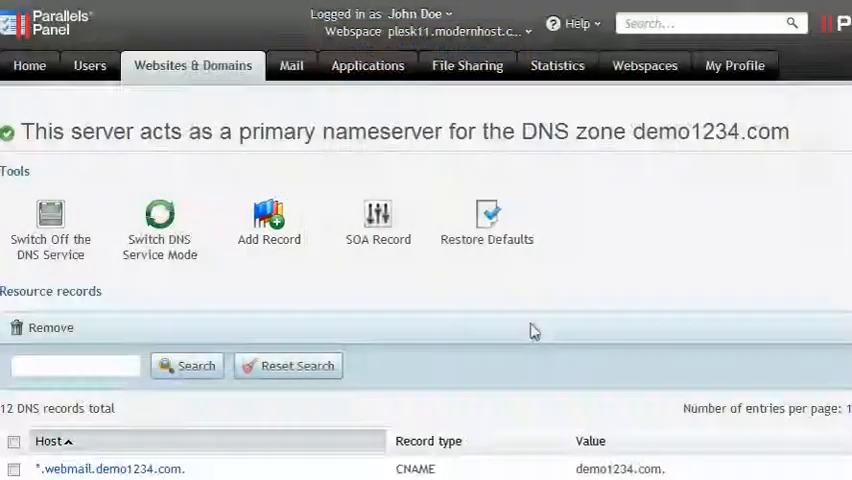
# Start a new resource record in the demo1234.com zone with record type A
pyautogui.click(268, 220)
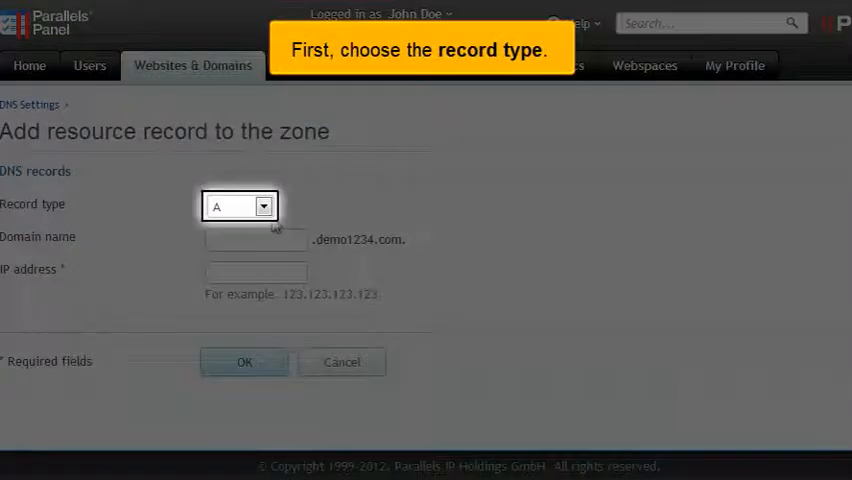
pyautogui.click(264, 206)
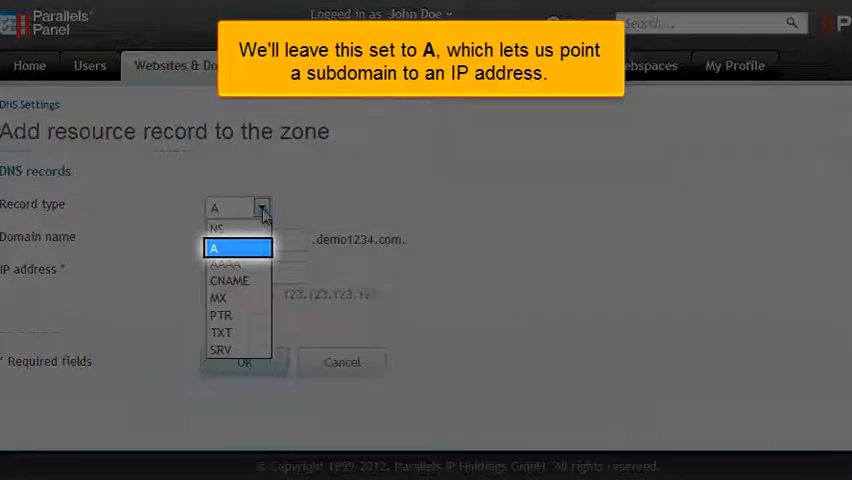
pyautogui.click(238, 246)
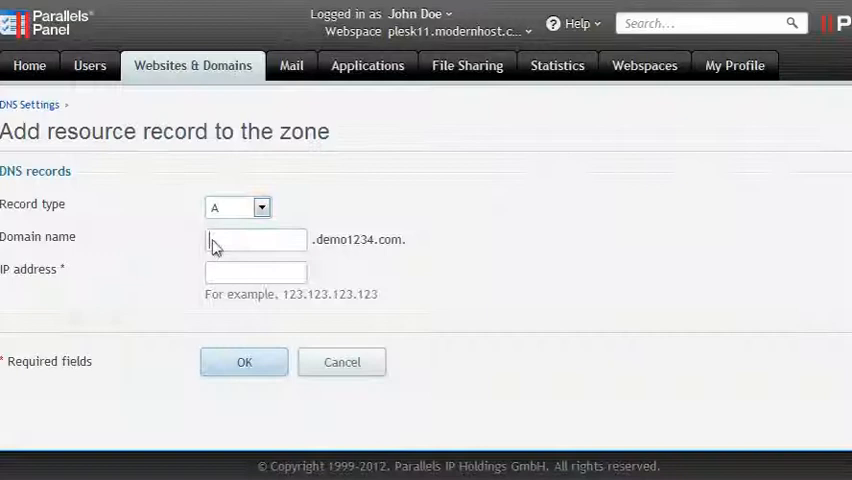
# Add the A record testhost.demo1234.com pointing to 204.244.180.231
pyautogui.write('testhost')
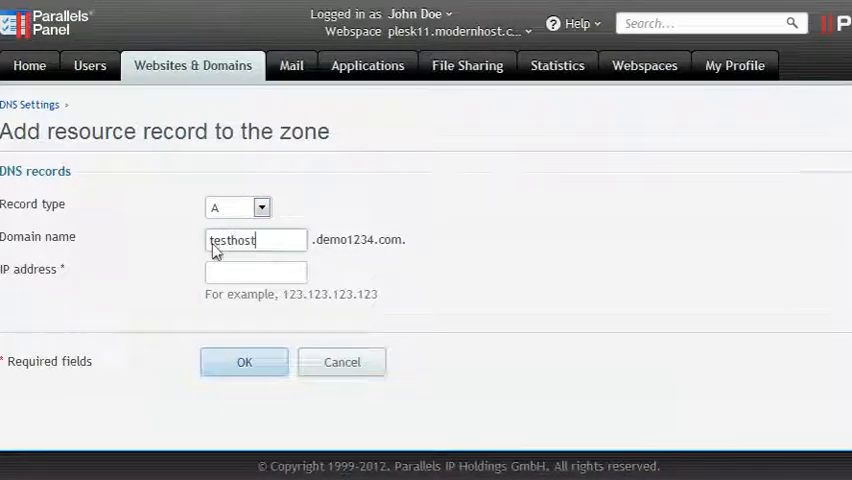
pyautogui.write('204')
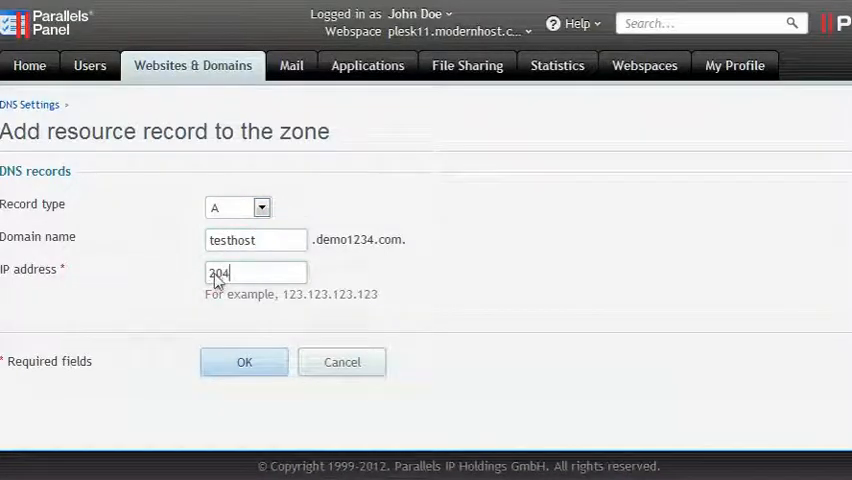
pyautogui.write('.244.180.231')
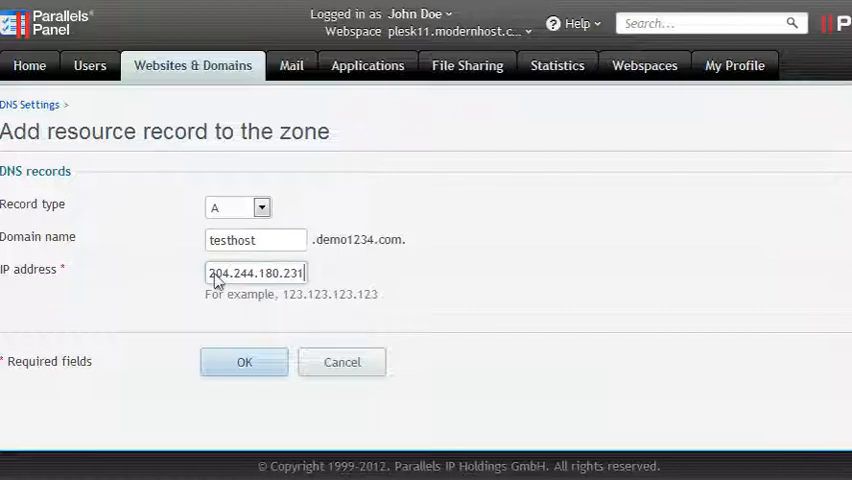
pyautogui.moveTo(248, 362)
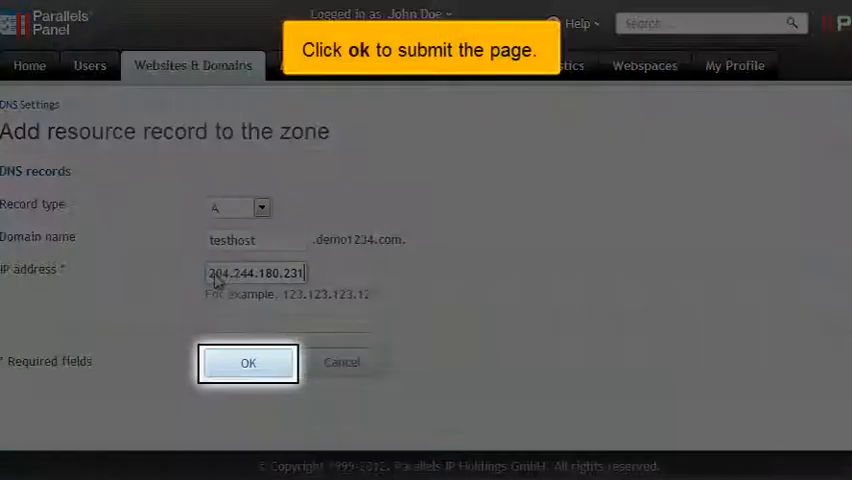
pyautogui.click(248, 362)
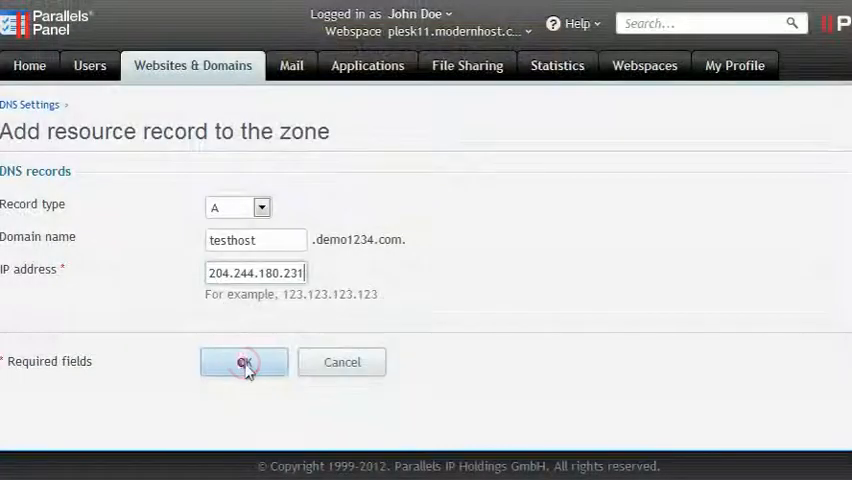
pyautogui.click(244, 362)
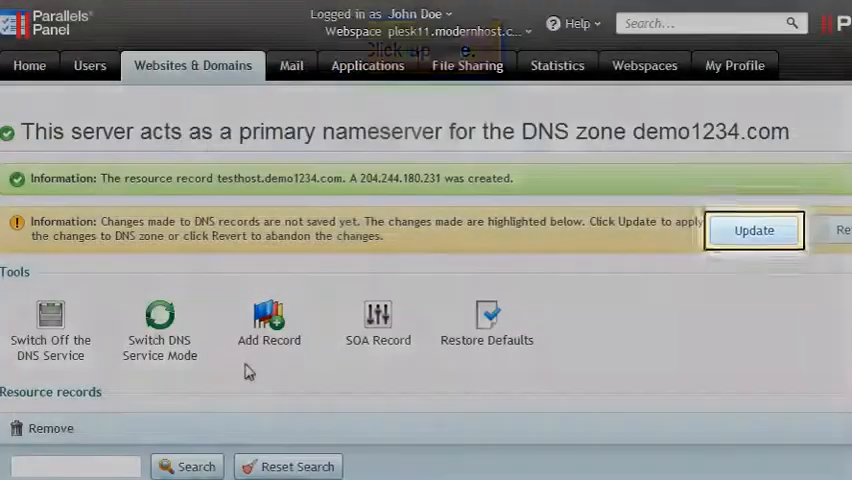
# Apply the pending DNS changes so the zone lists 13 records including testhost
pyautogui.click(752, 230)
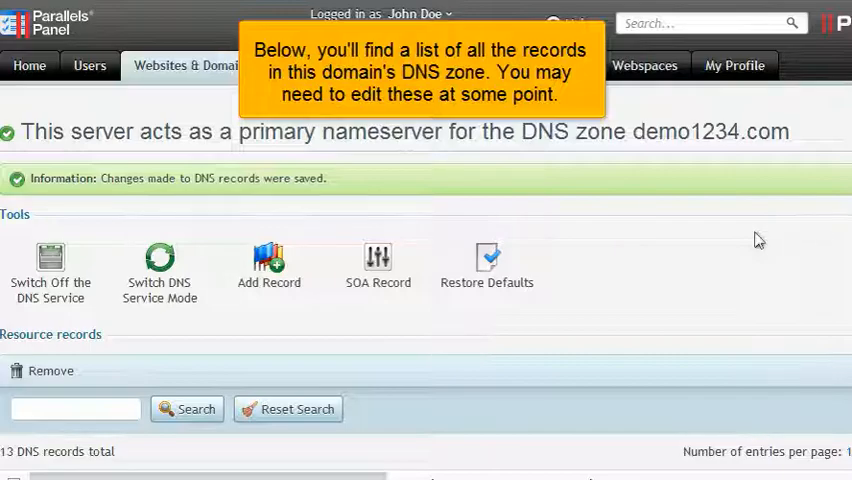
pyautogui.scroll(-3)
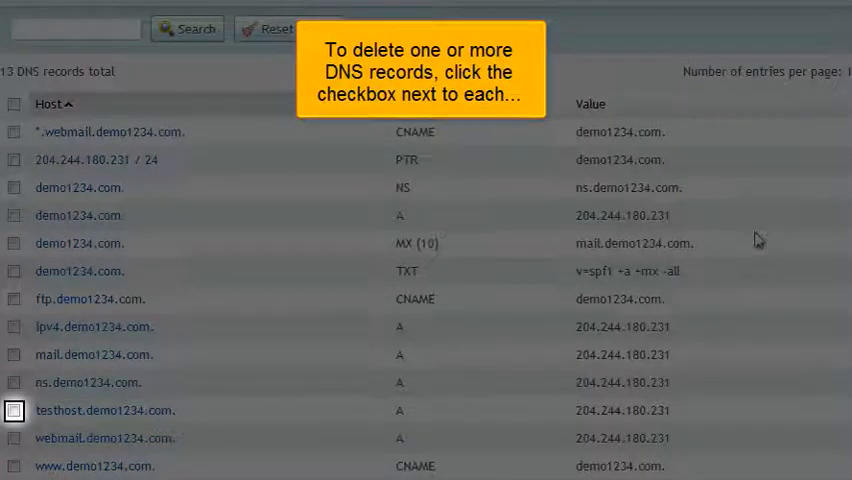
# Select the testhost.demo1234.com record and request its removal
pyautogui.click(14, 410)
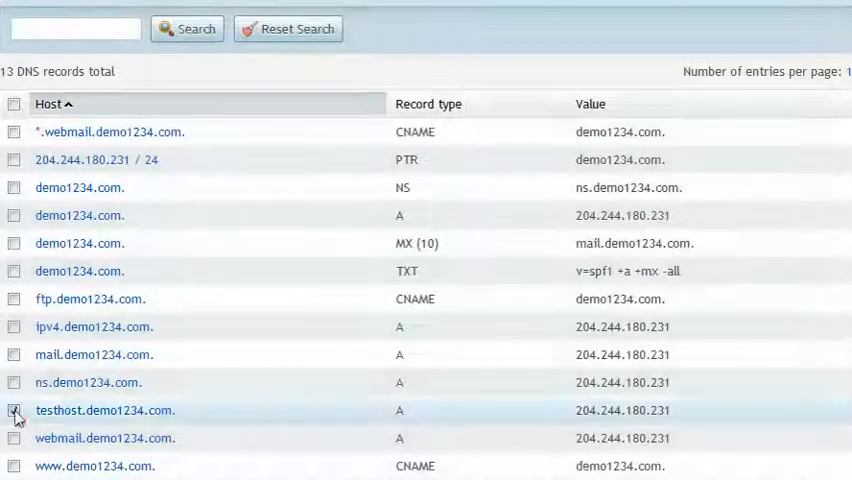
pyautogui.click(14, 412)
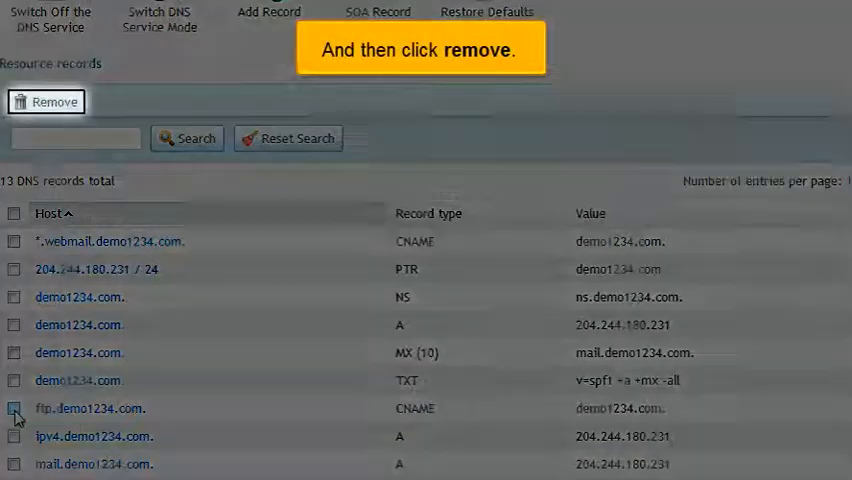
pyautogui.click(46, 100)
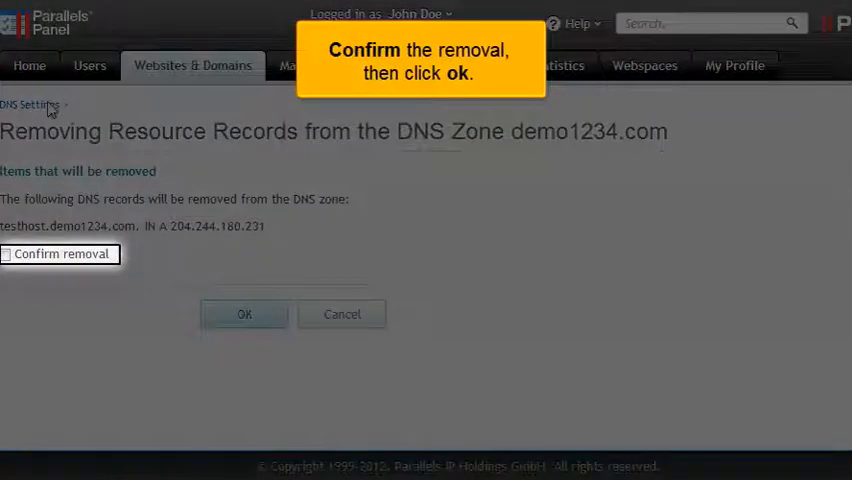
# Confirm removal of testhost.demo1234.com and apply it, leaving 12 records
pyautogui.click(8, 252)
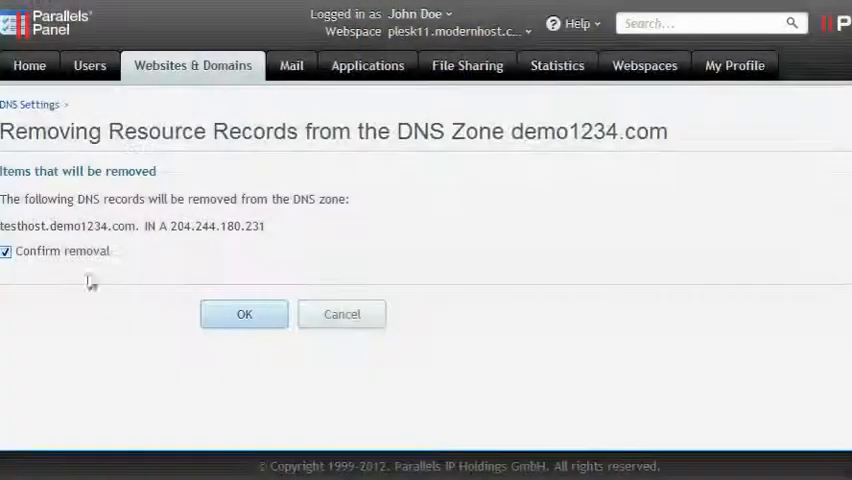
pyautogui.click(244, 312)
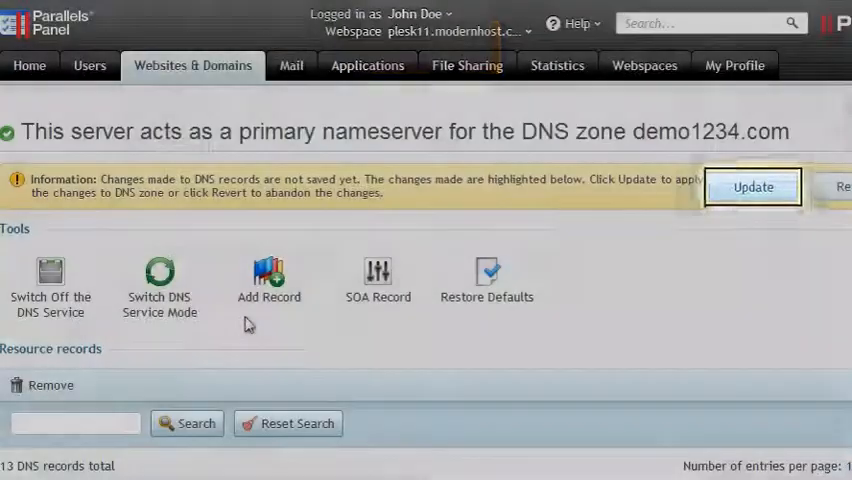
pyautogui.click(752, 188)
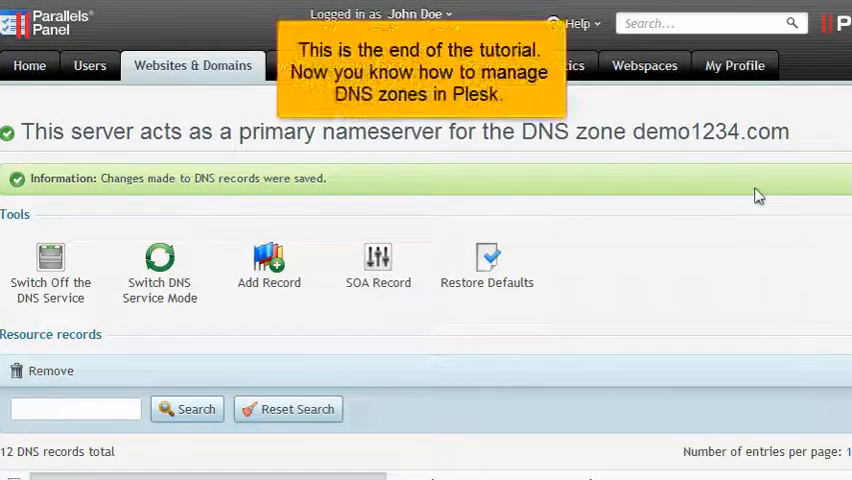